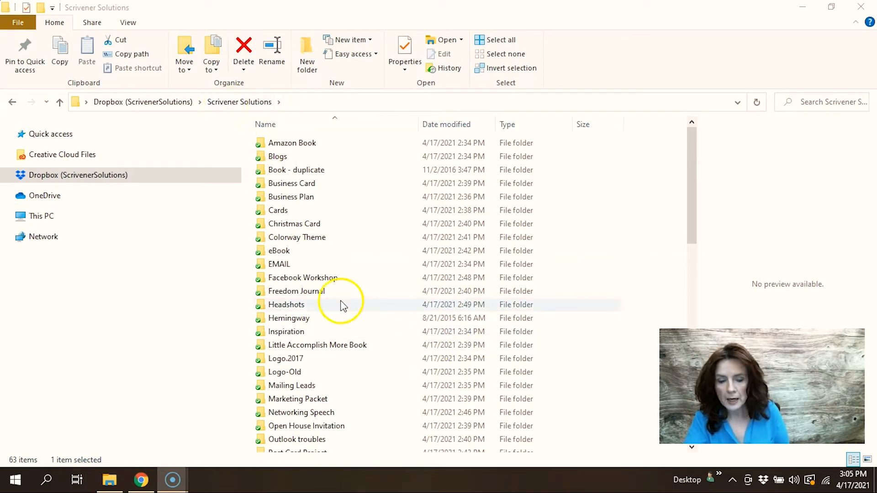
mouse_move(311, 386)
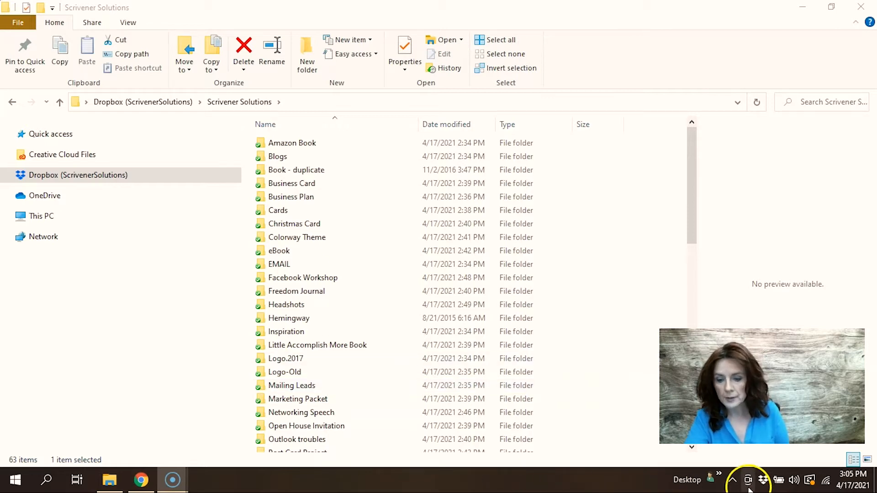
mouse_move(755, 456)
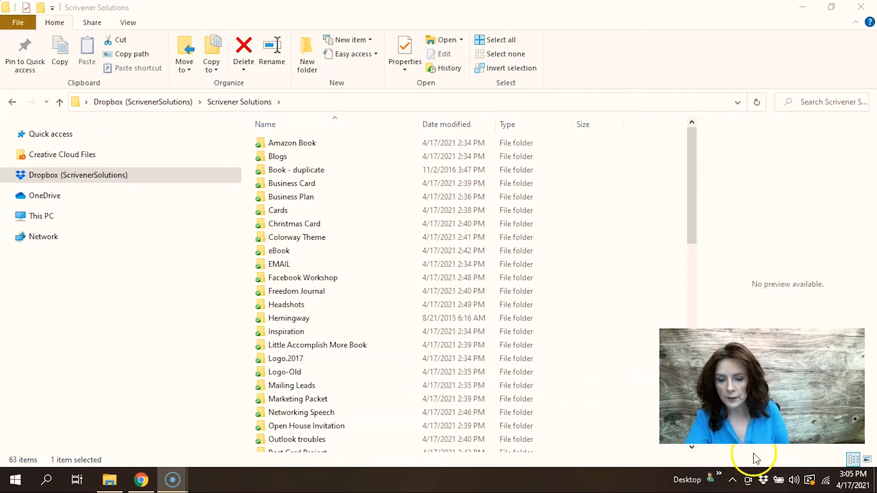
mouse_move(763, 480)
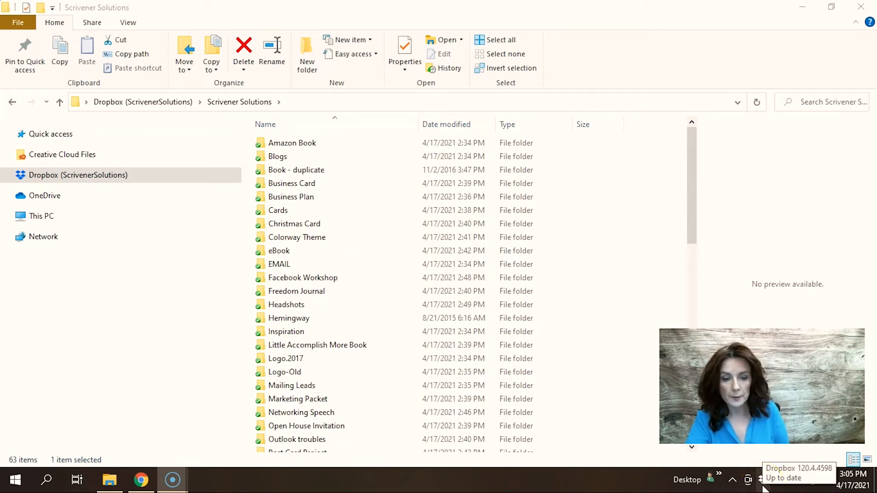
Step: Browse the video folder's ten items in Scrivener Solutions, then bring up its Dropbox options
scroll("down", 3)
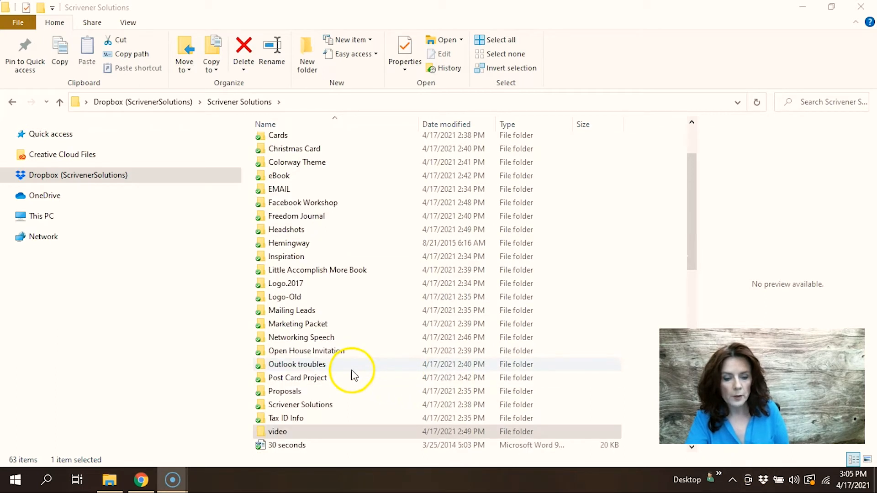
scroll("down", 3)
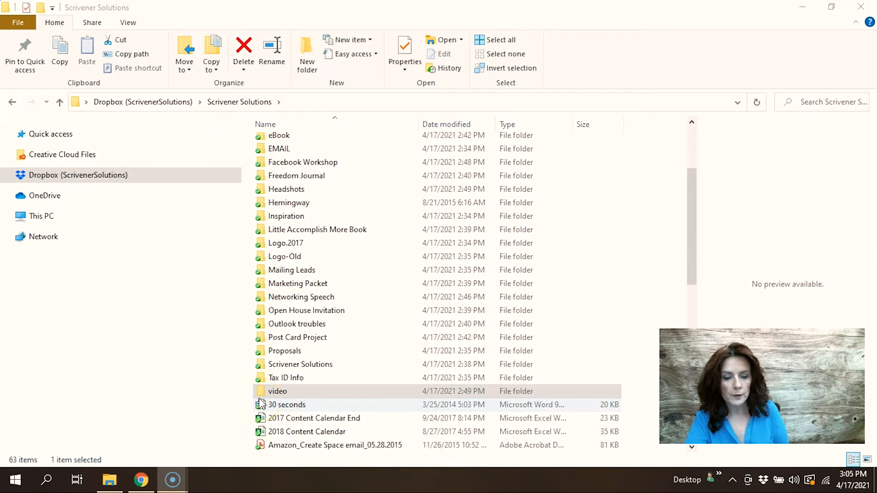
left_click(278, 391)
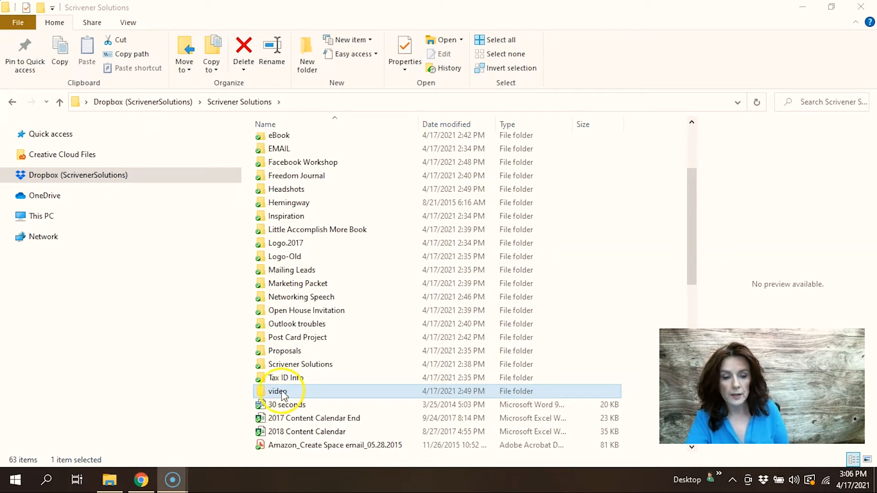
double_click(277, 391)
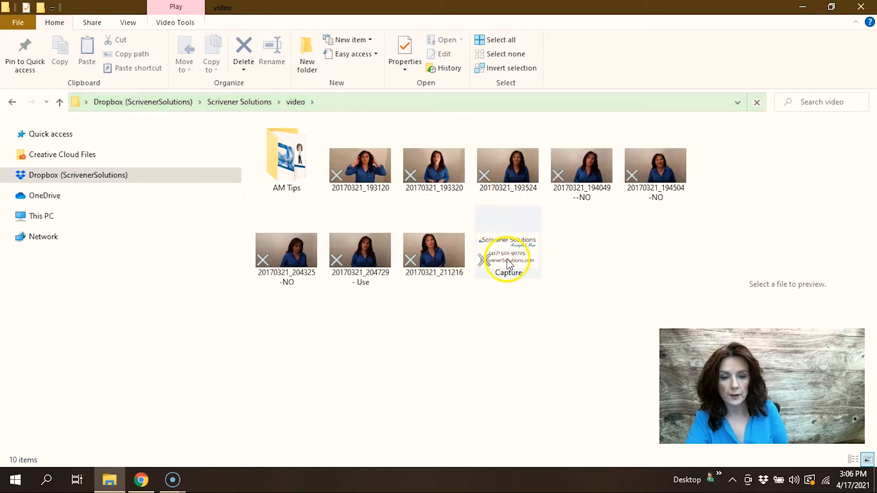
right_click(277, 446)
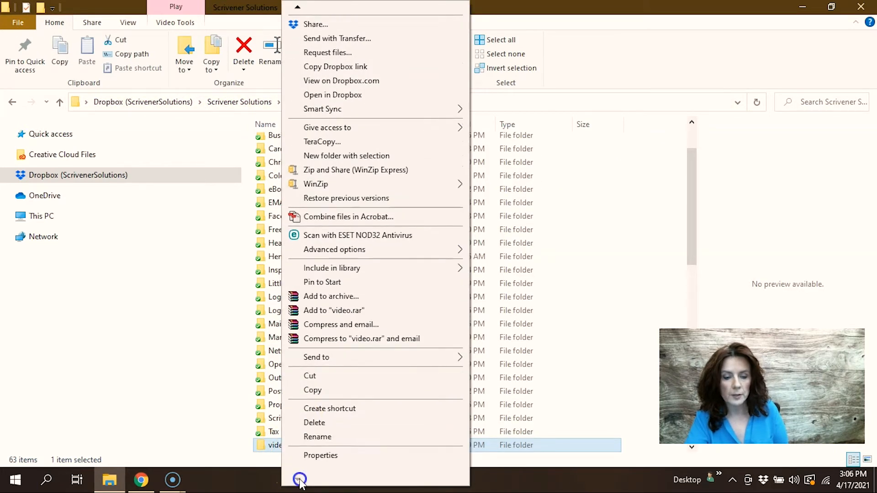
Step: Check the video folder's Properties: 2.99 GB across 19 files, 0 bytes on disk
left_click(320, 456)
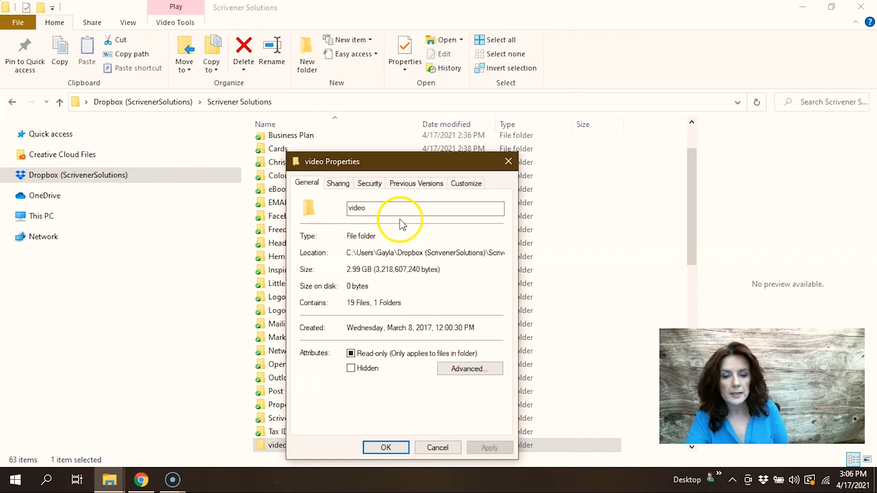
mouse_move(351, 285)
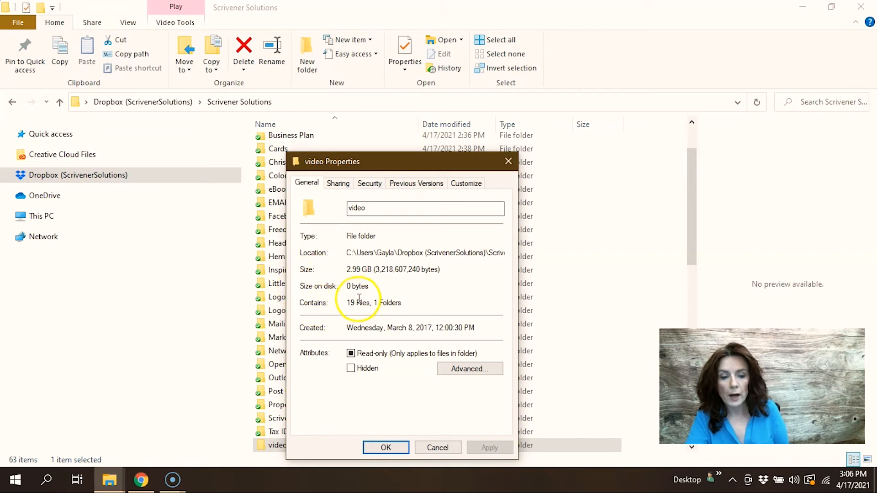
mouse_move(358, 297)
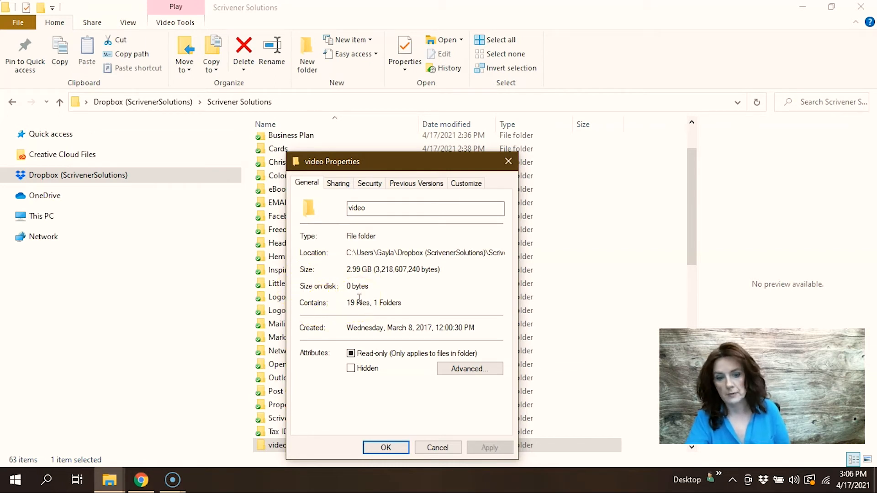
mouse_move(428, 419)
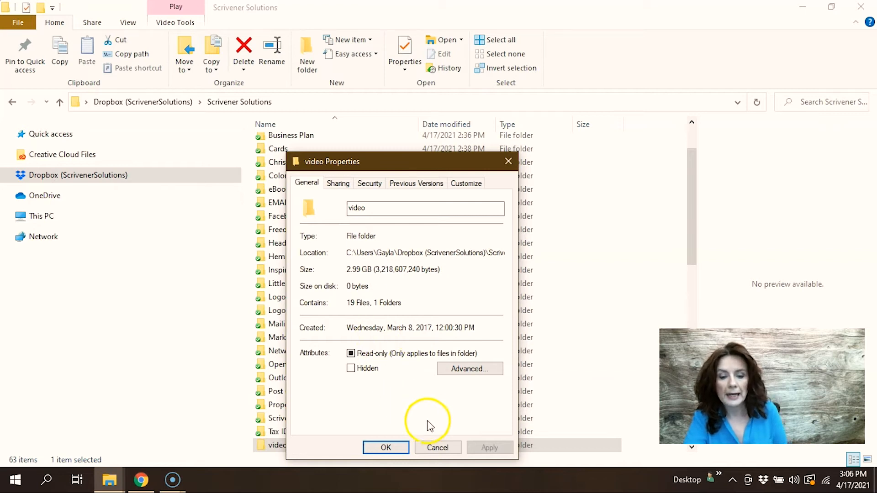
left_click(438, 448)
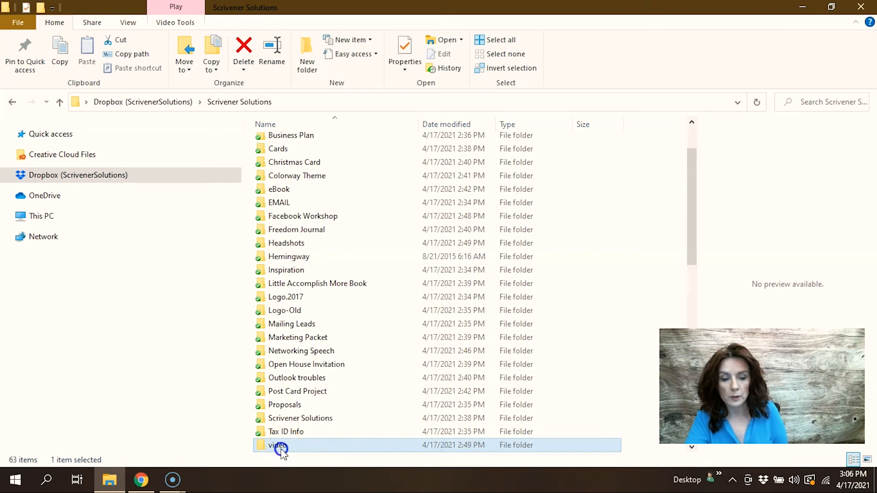
Step: Make the Facebook Workshop folder Online Only through its Dropbox Smart Sync menu
double_click(278, 444)
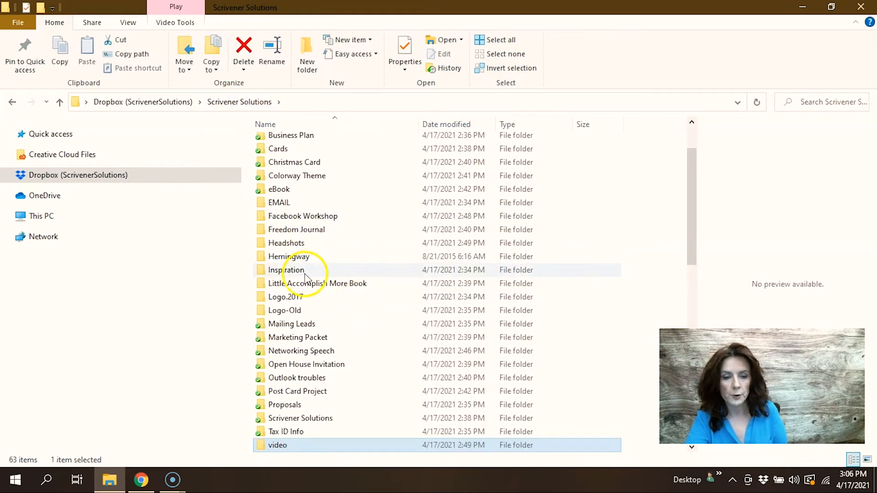
scroll("up", 3)
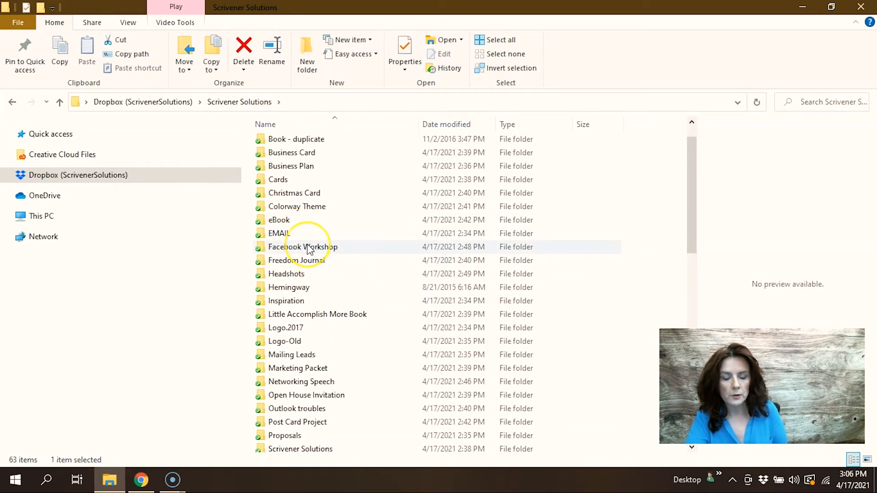
left_click(303, 247)
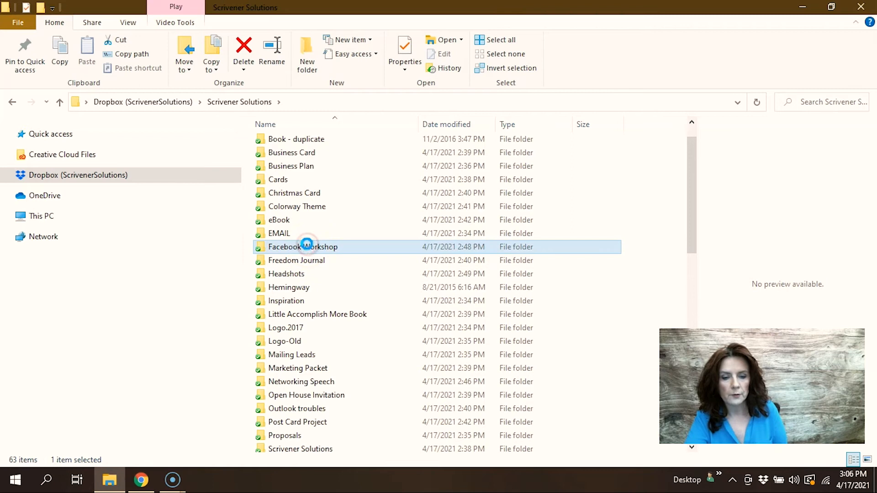
right_click(302, 247)
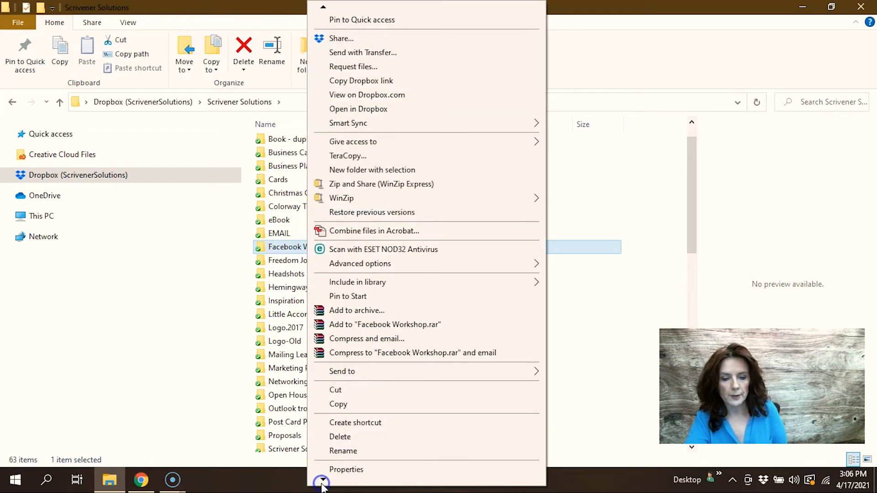
left_click(347, 469)
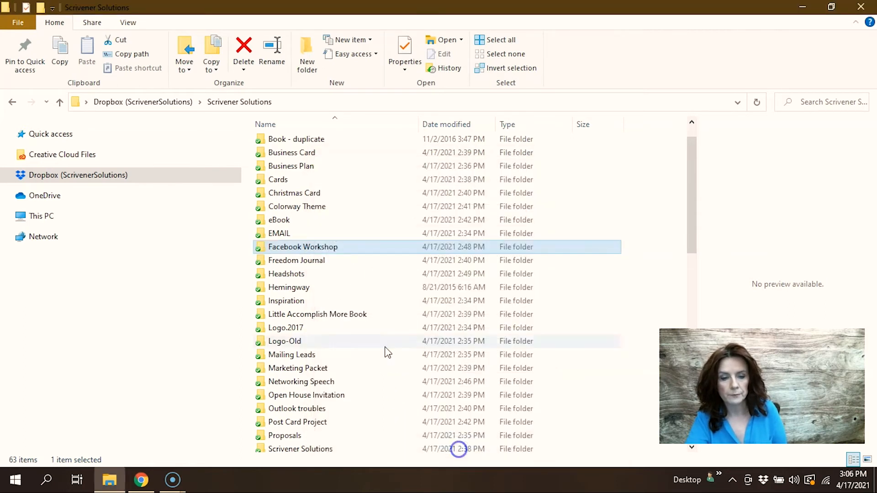
right_click(303, 247)
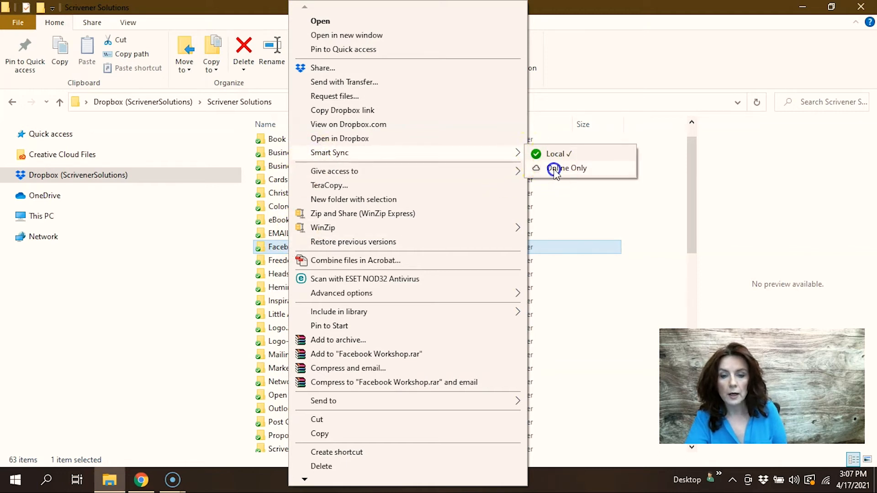
left_click(566, 168)
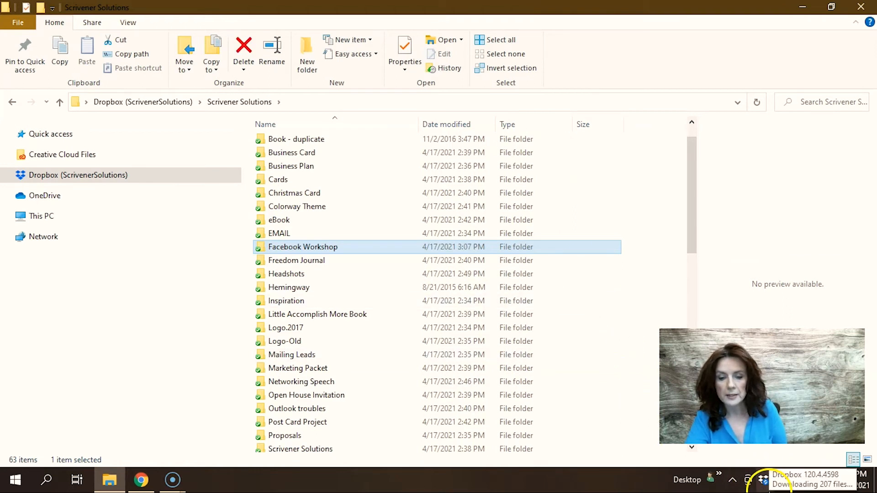
double_click(302, 247)
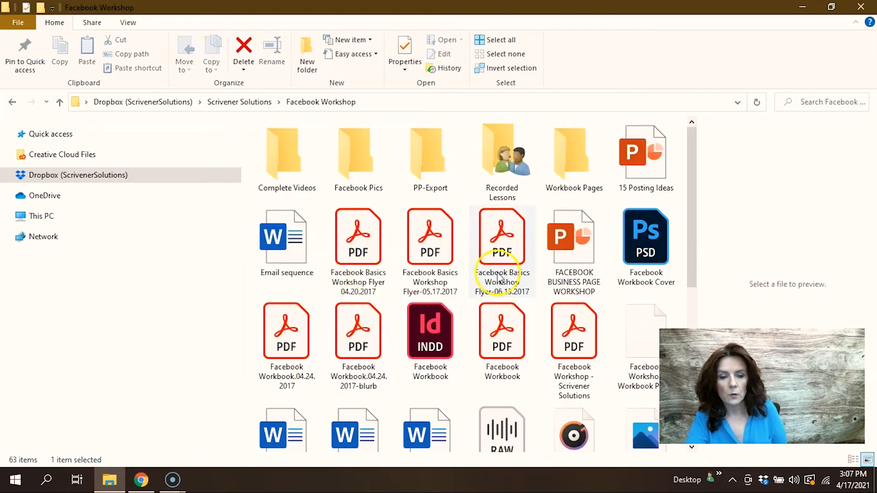
mouse_move(414, 397)
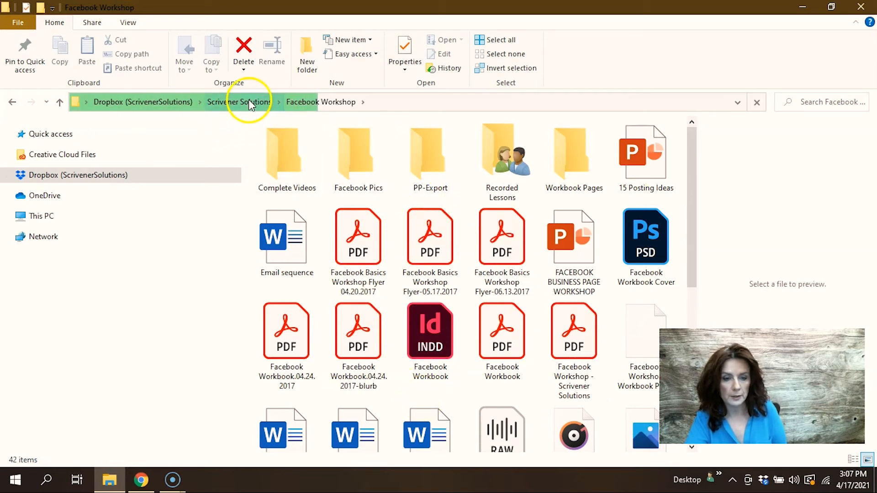
left_click(239, 102)
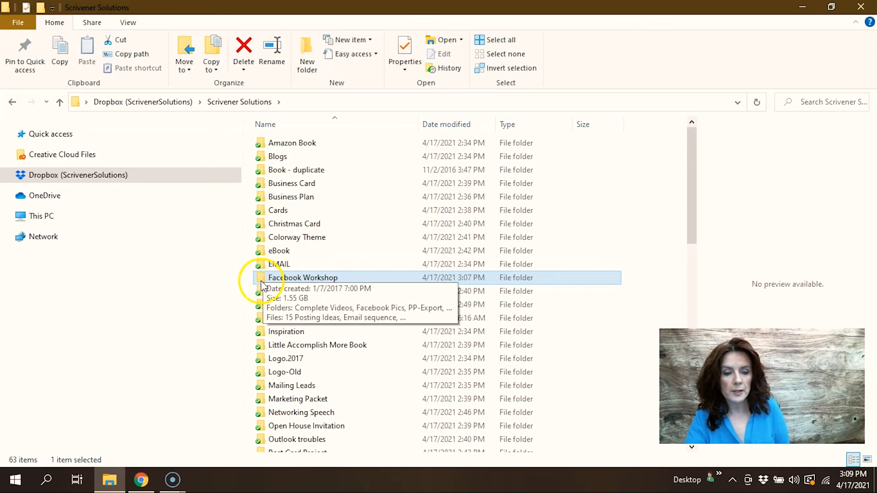
mouse_move(299, 283)
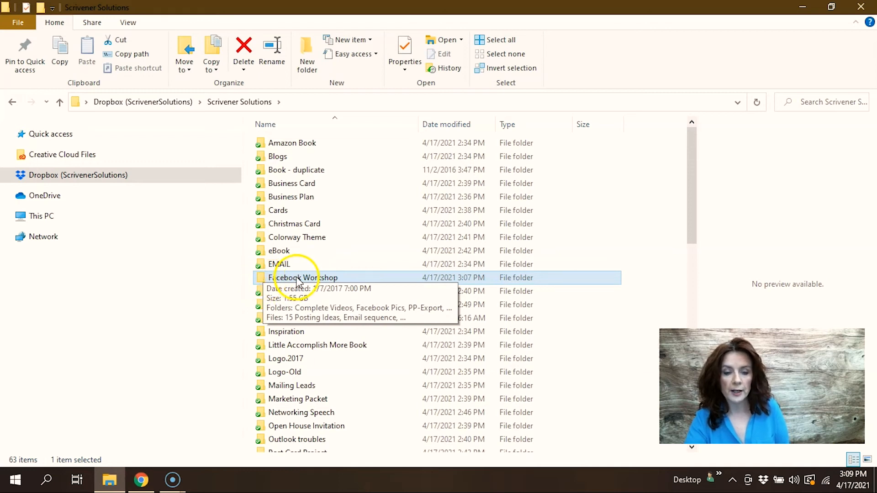
right_click(303, 277)
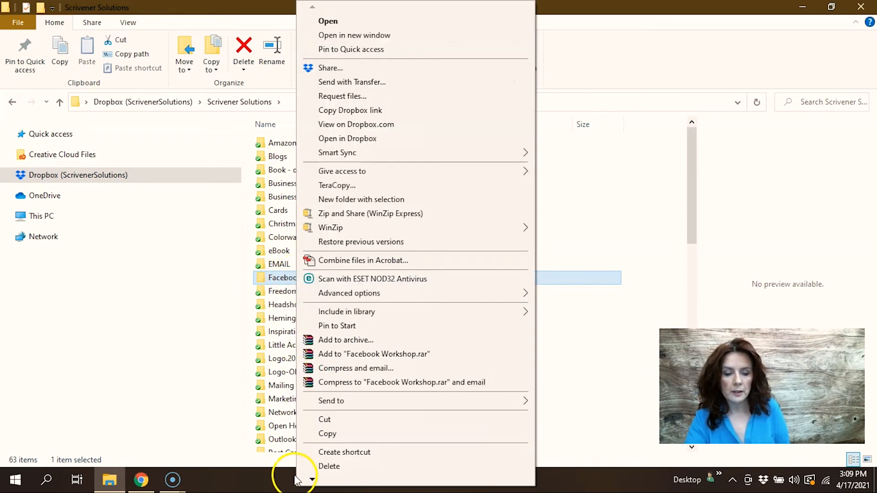
left_click(336, 479)
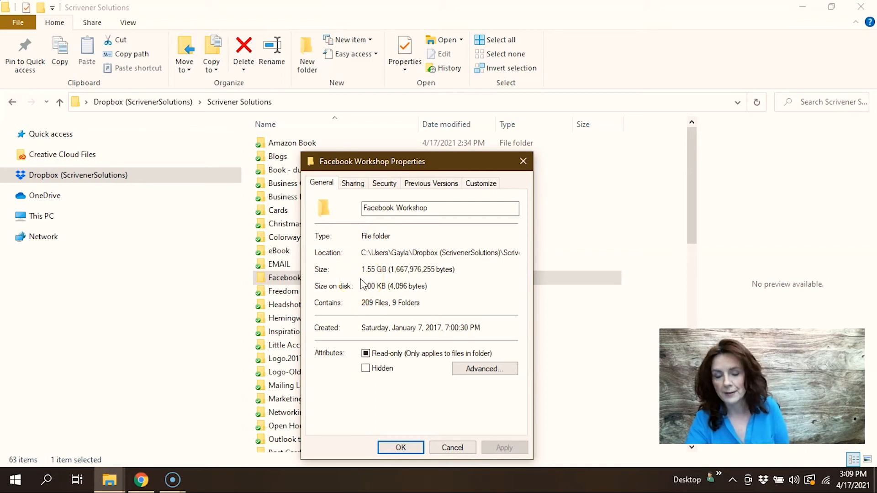
left_click(401, 447)
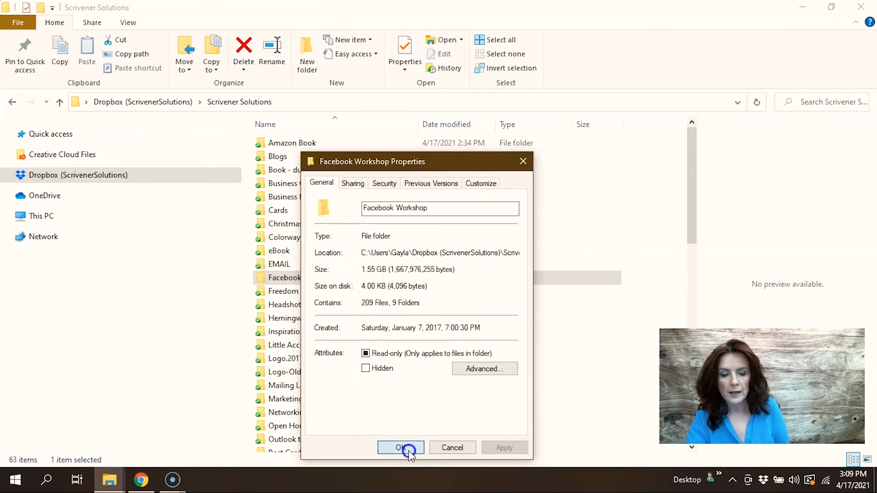
left_click(400, 447)
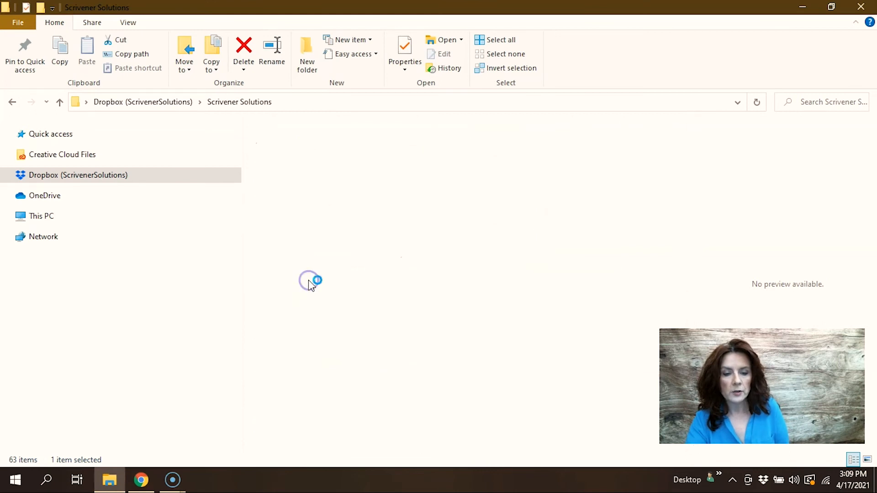
Step: Reopen the Facebook Workshop folder to preview the Facebook Basics Workshop Flyer 04.20.2017 PDF
double_click(310, 280)
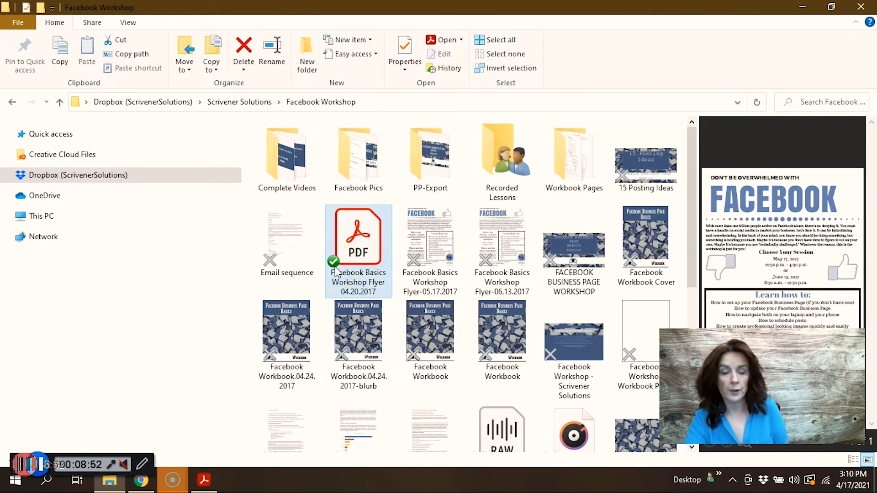
mouse_move(506, 335)
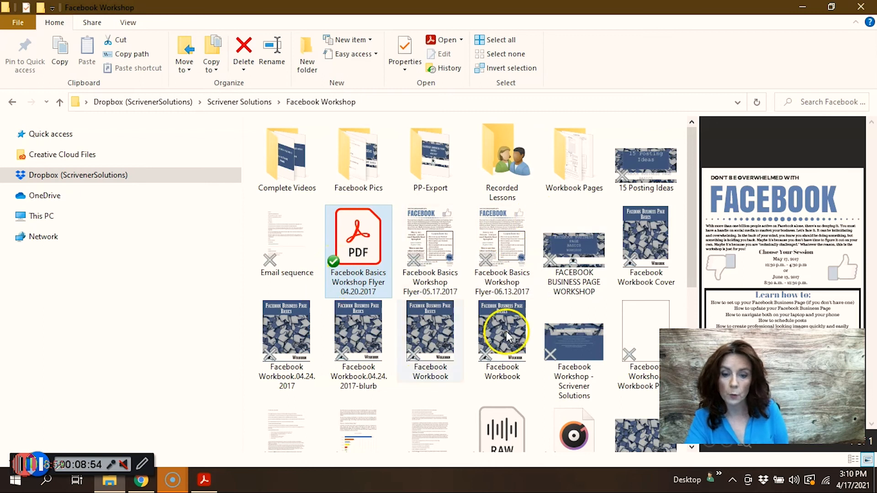